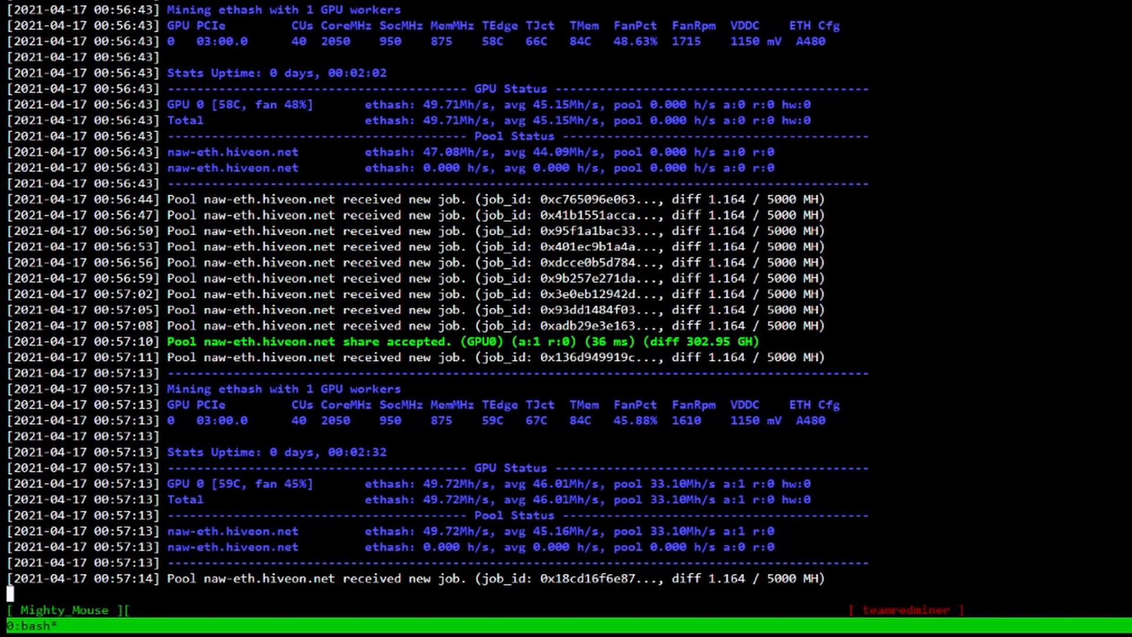
Review the RX 5700 XT overclock fields: core clock 1325, voltage 750 mV, memory 870.
scroll("down", 3)
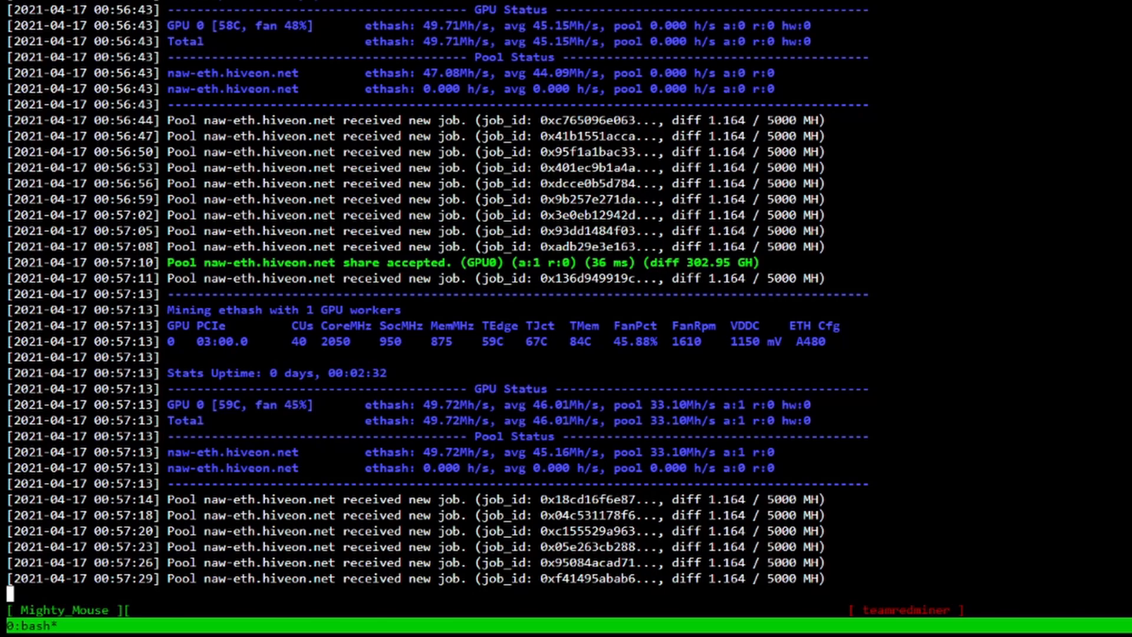
scroll("down", 3)
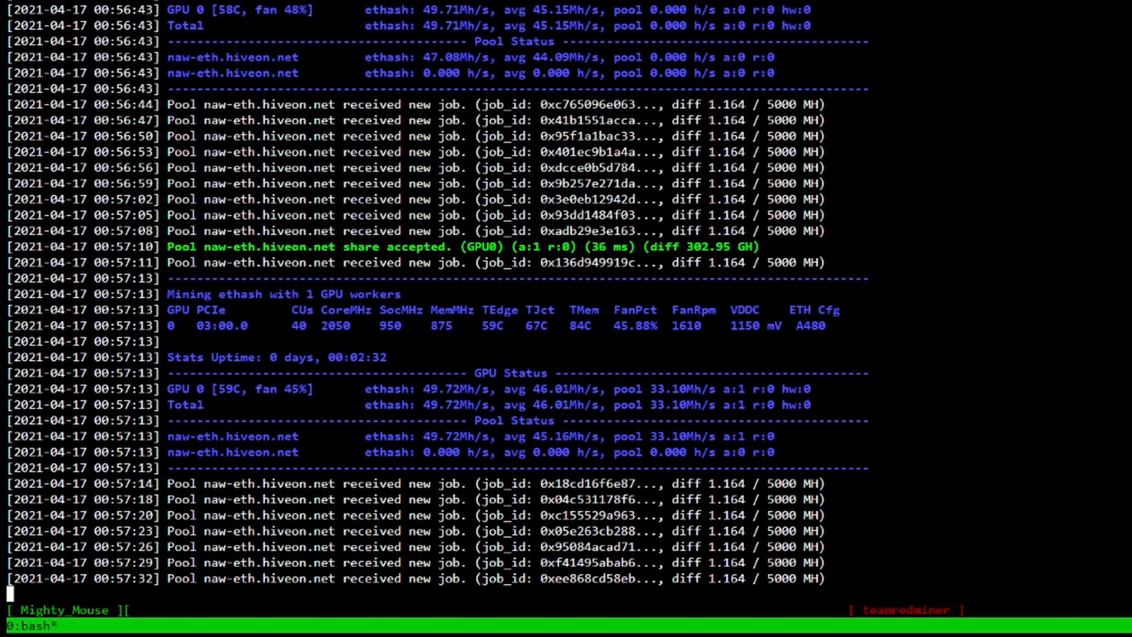
scroll("down", 3)
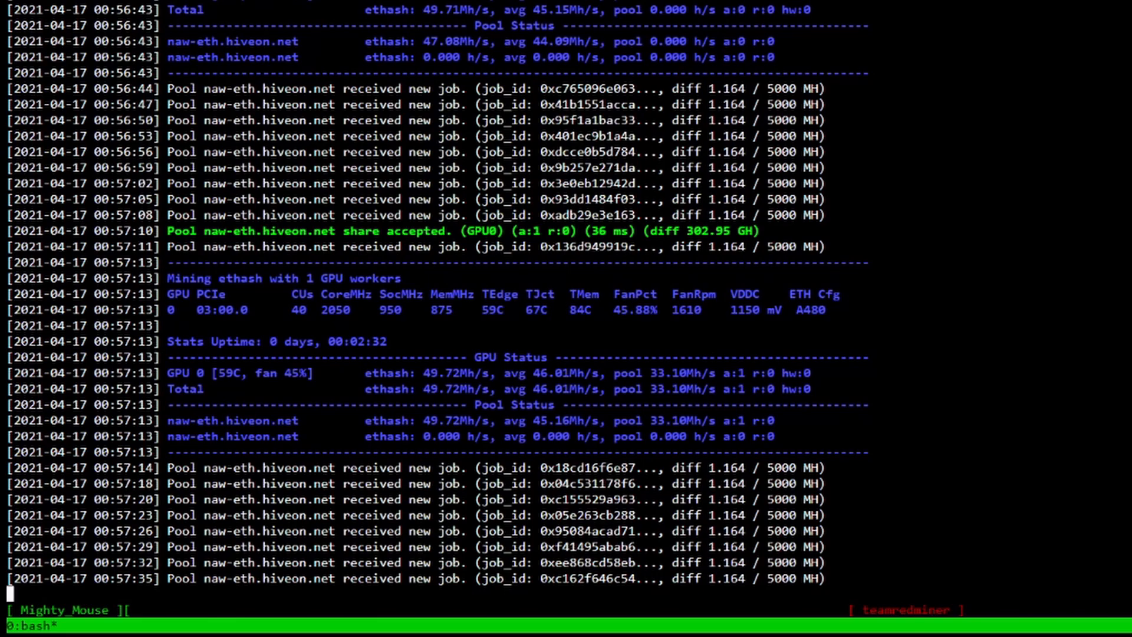
scroll("down", 3)
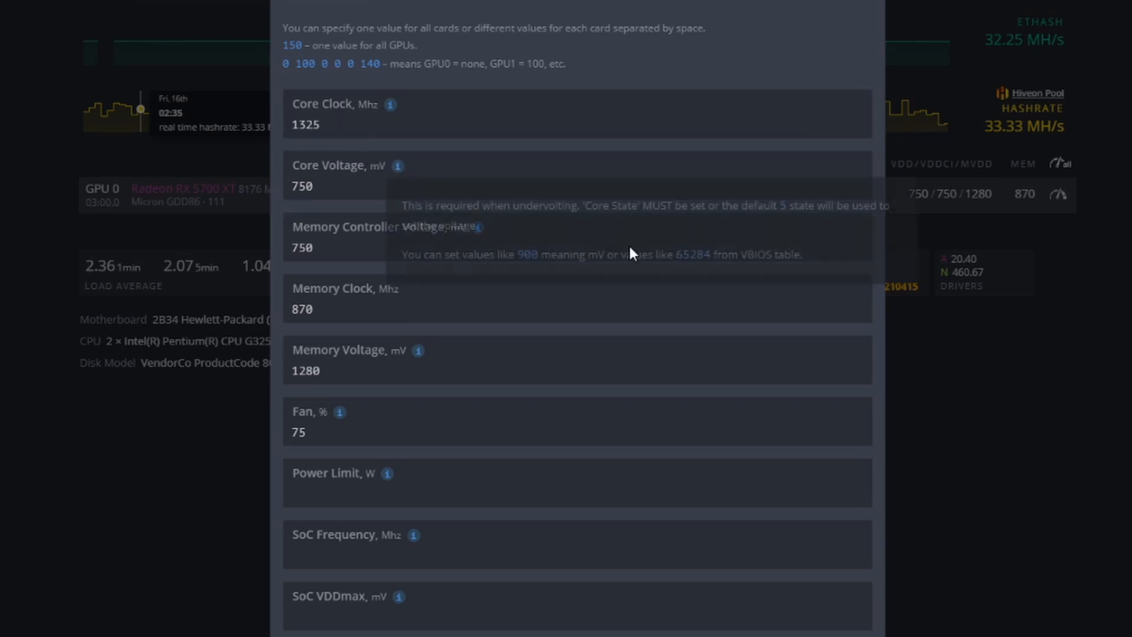
mouse_move(732, 156)
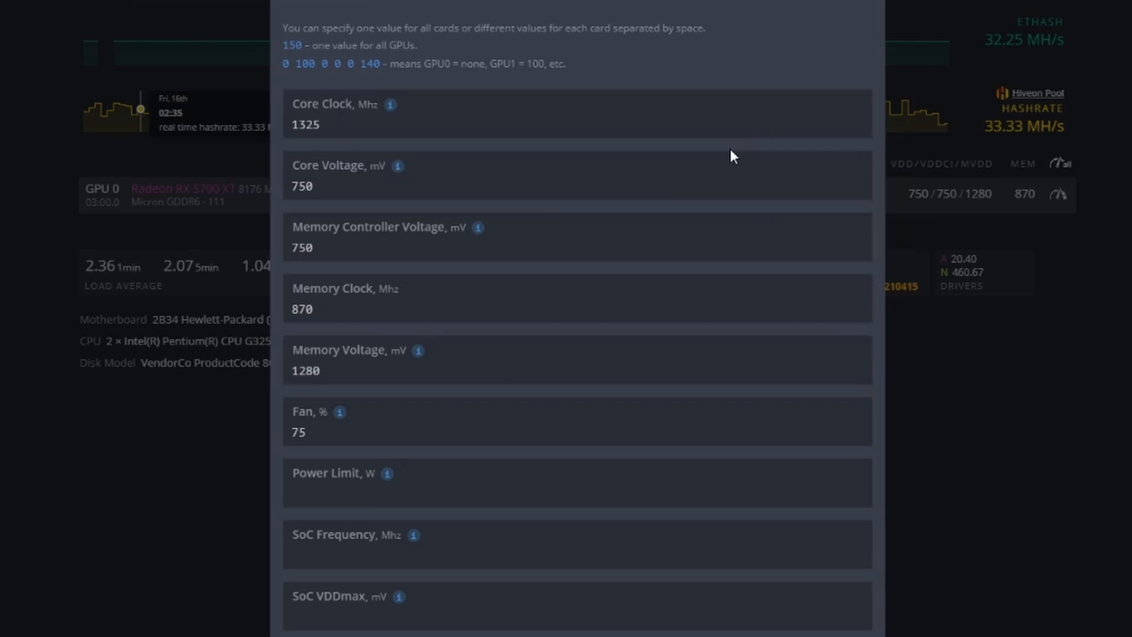
left_click(577, 176)
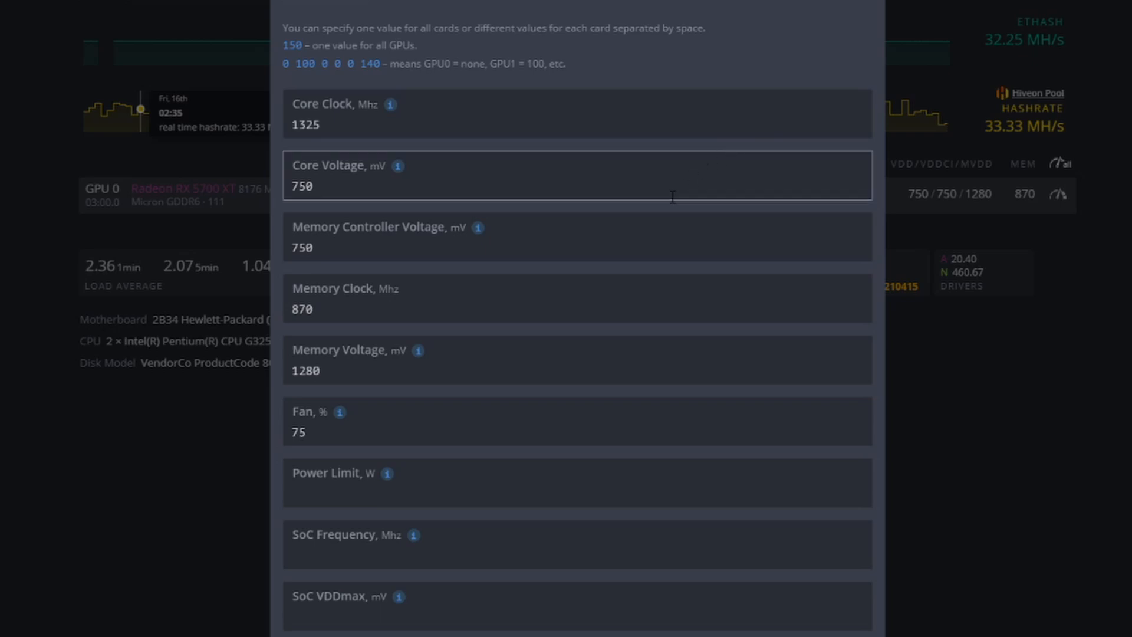
left_click(505, 298)
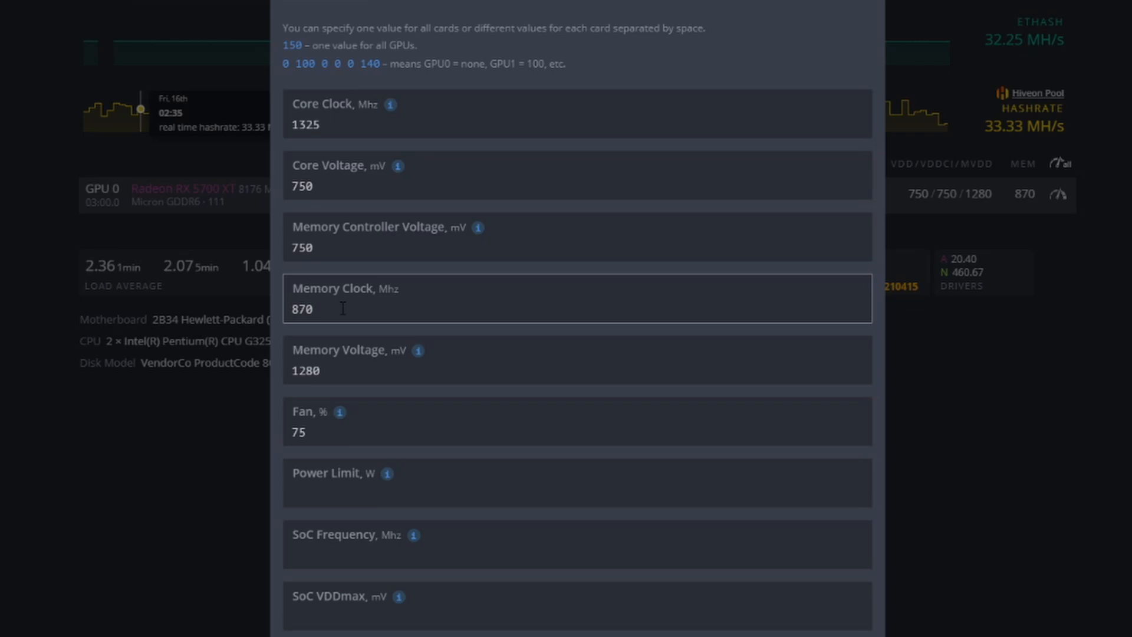
left_click(576, 360)
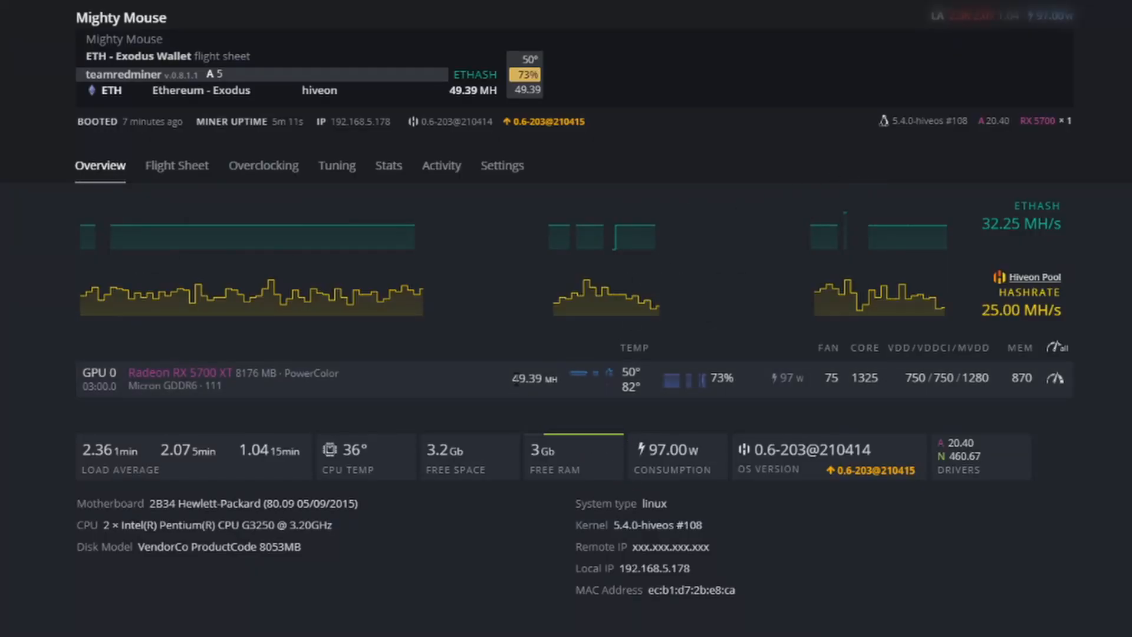
mouse_move(525, 397)
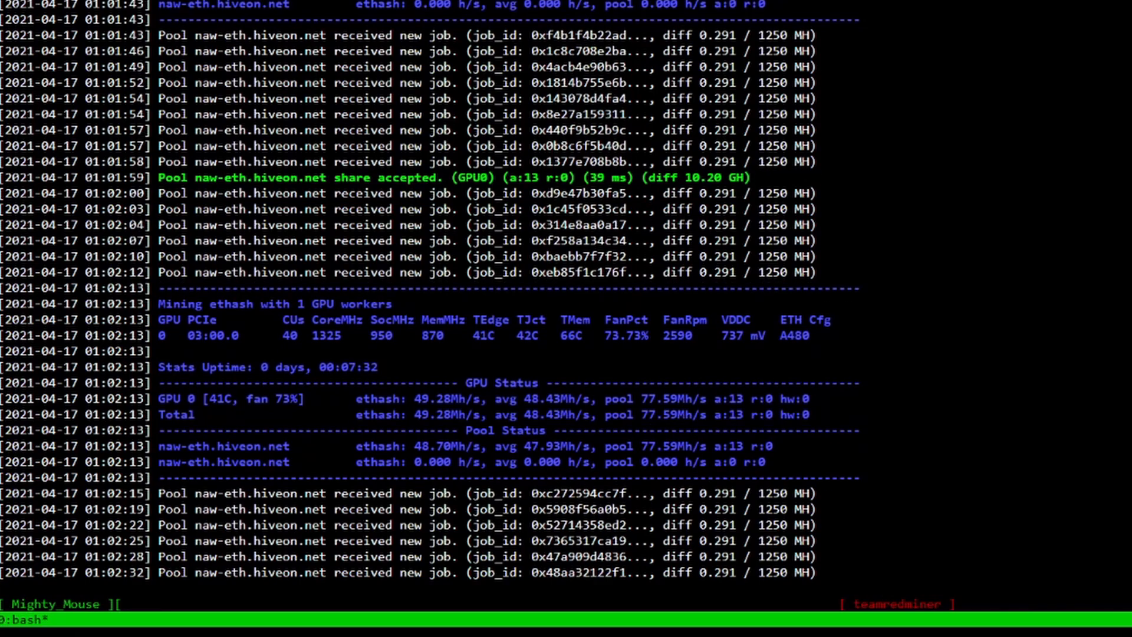
scroll("down", 3)
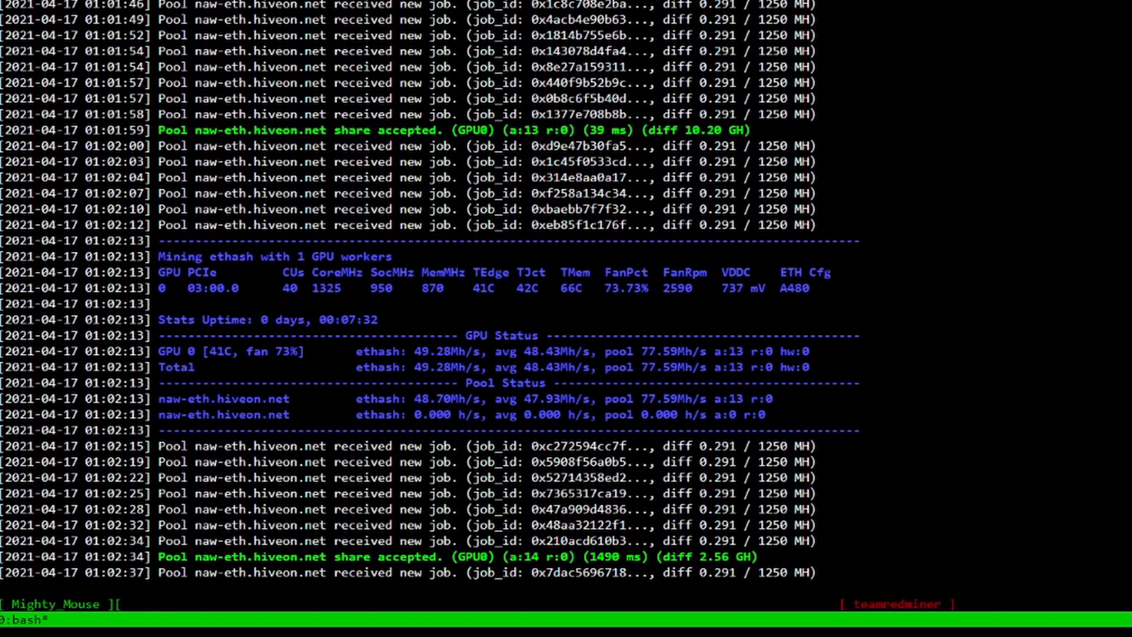
scroll("down", 3)
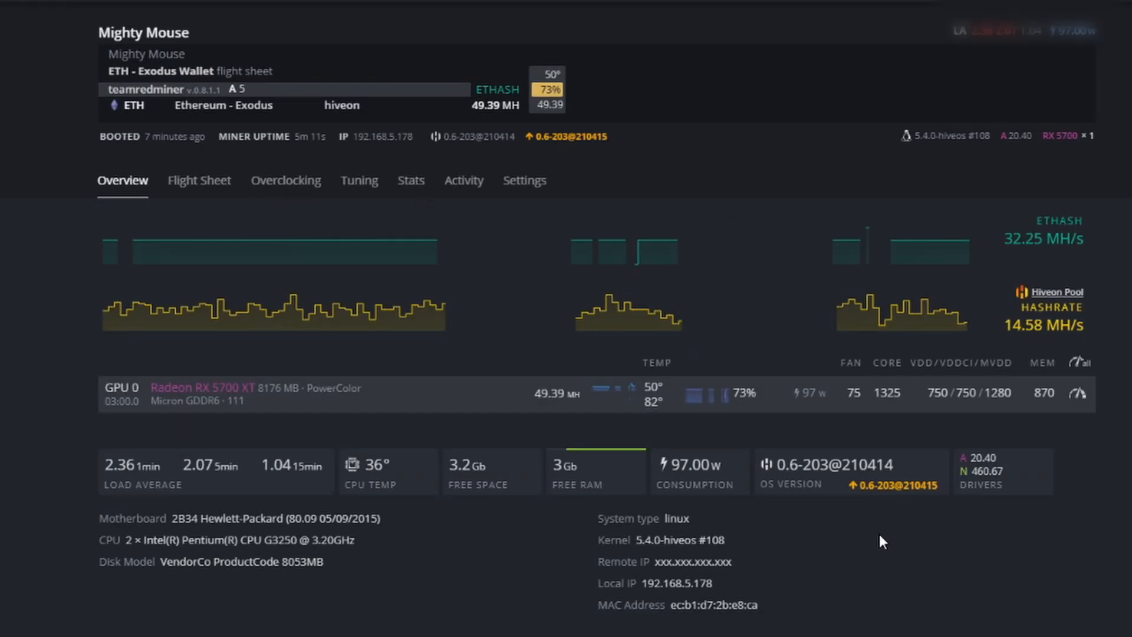
mouse_move(906, 524)
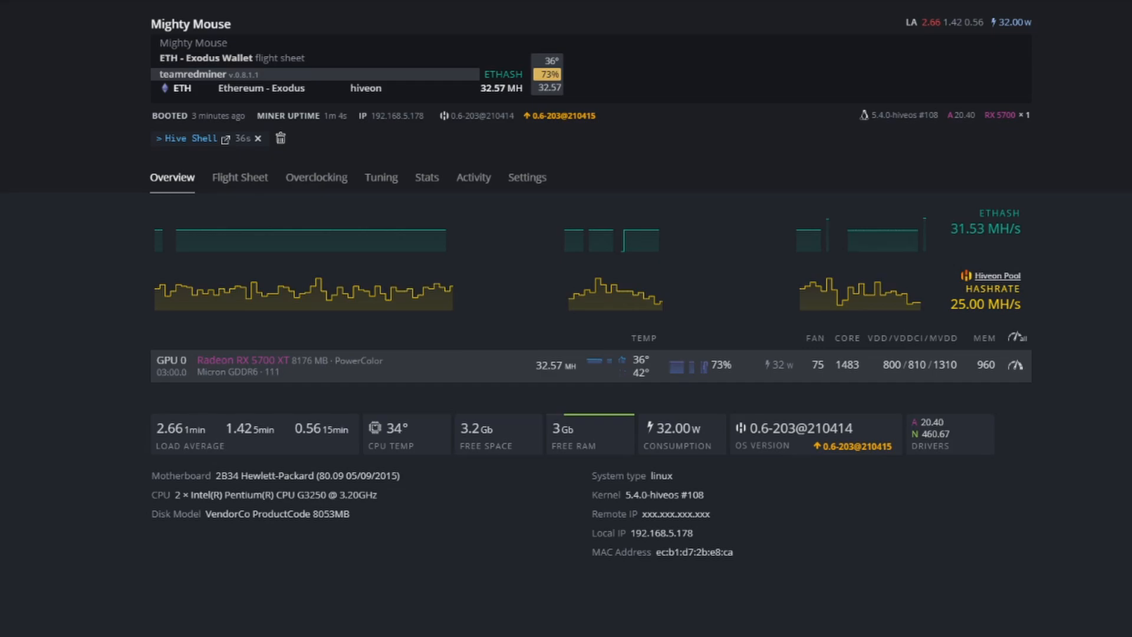
left_click(315, 177)
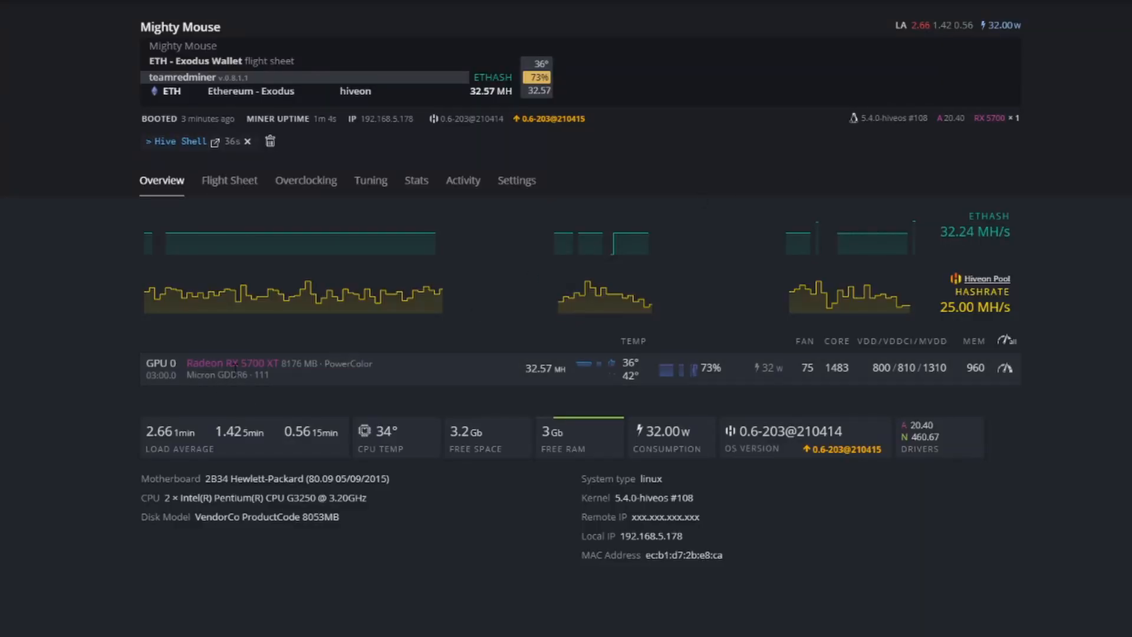
mouse_move(323, 379)
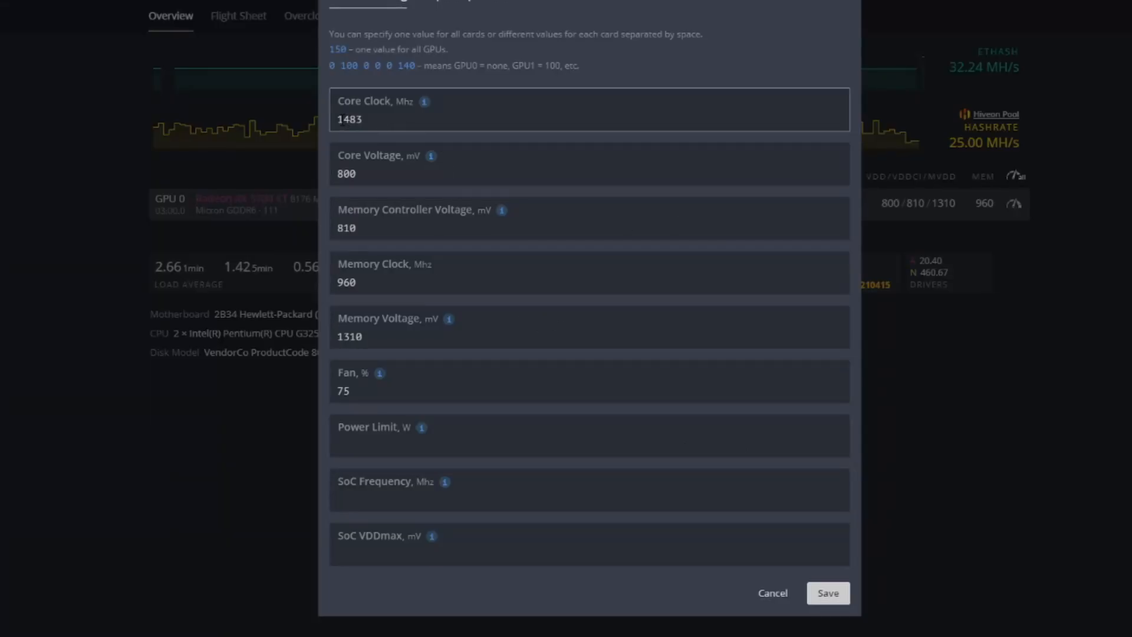
left_click(409, 125)
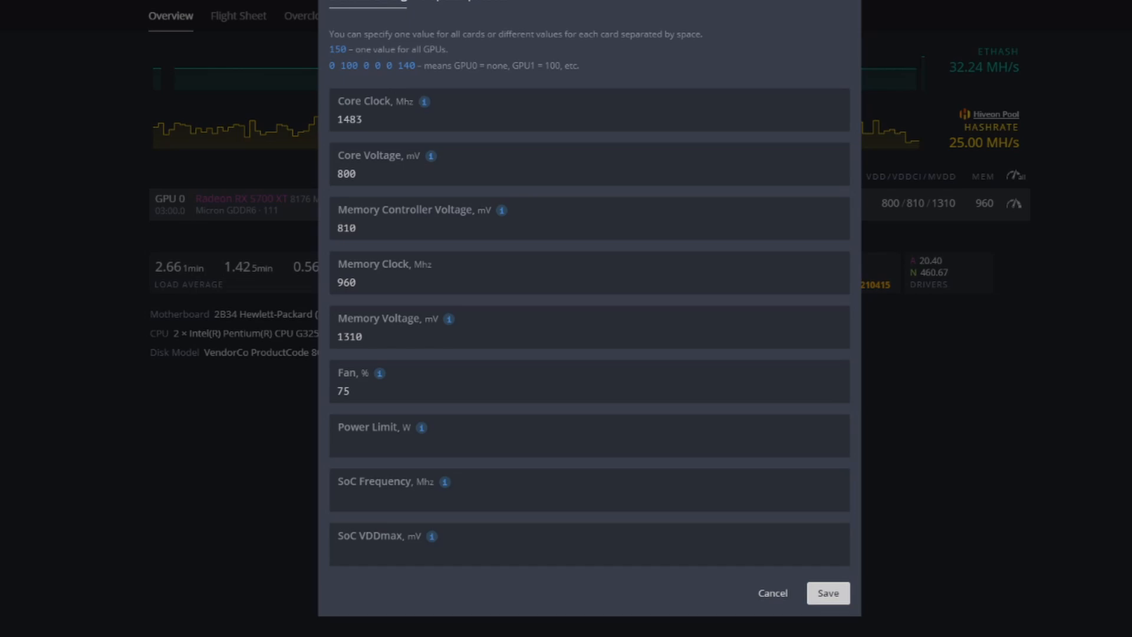
mouse_move(1039, 93)
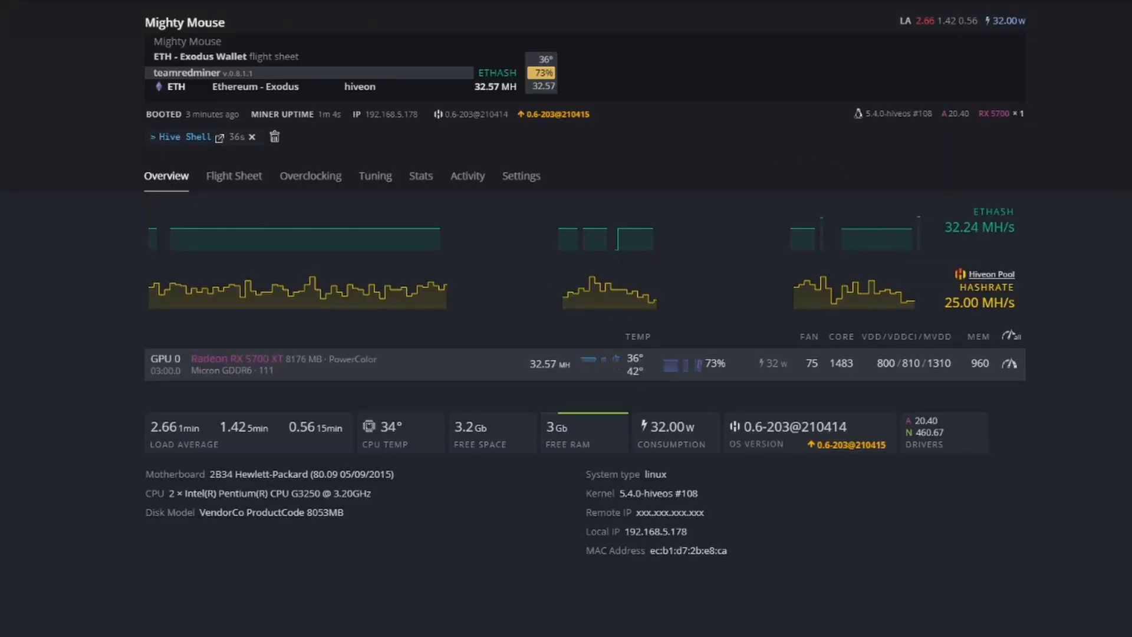
left_click(173, 136)
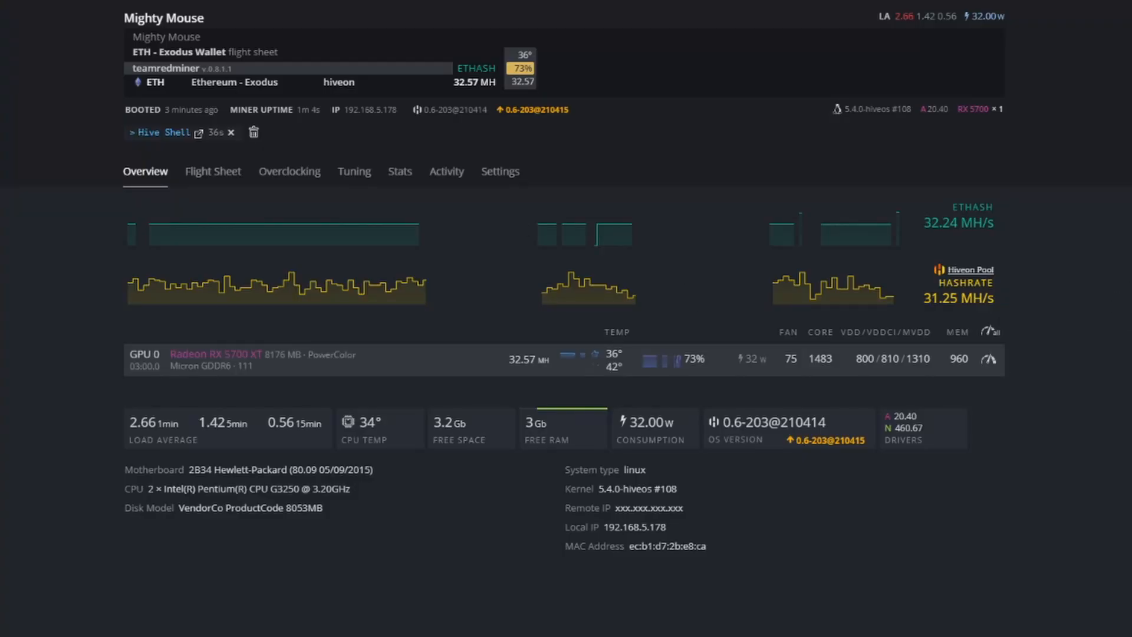
left_click(989, 359)
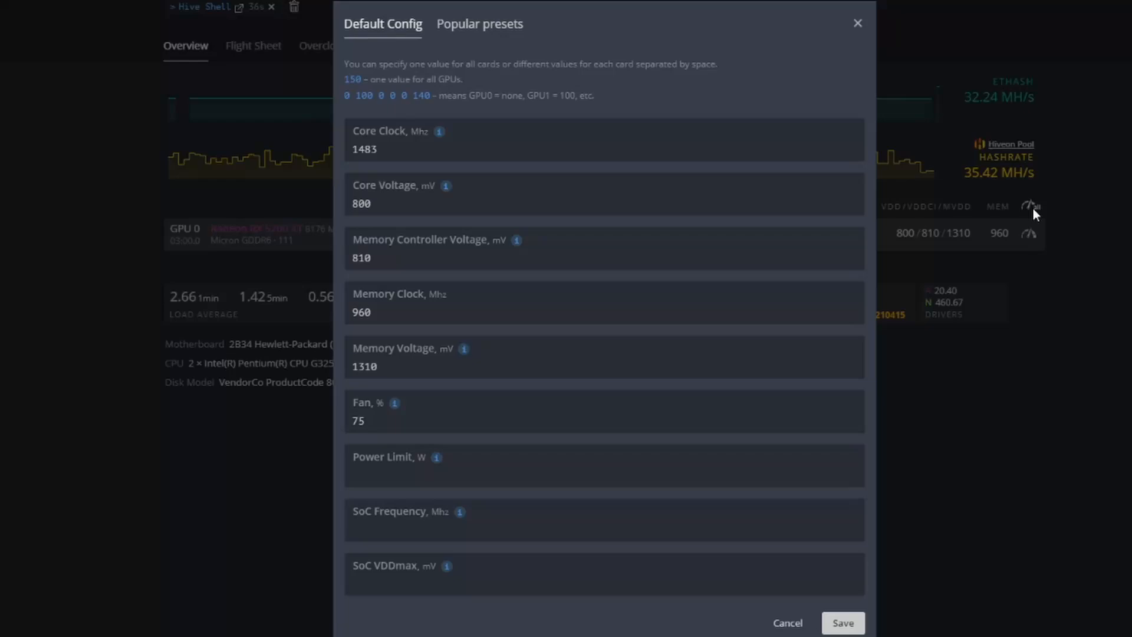
mouse_move(1033, 207)
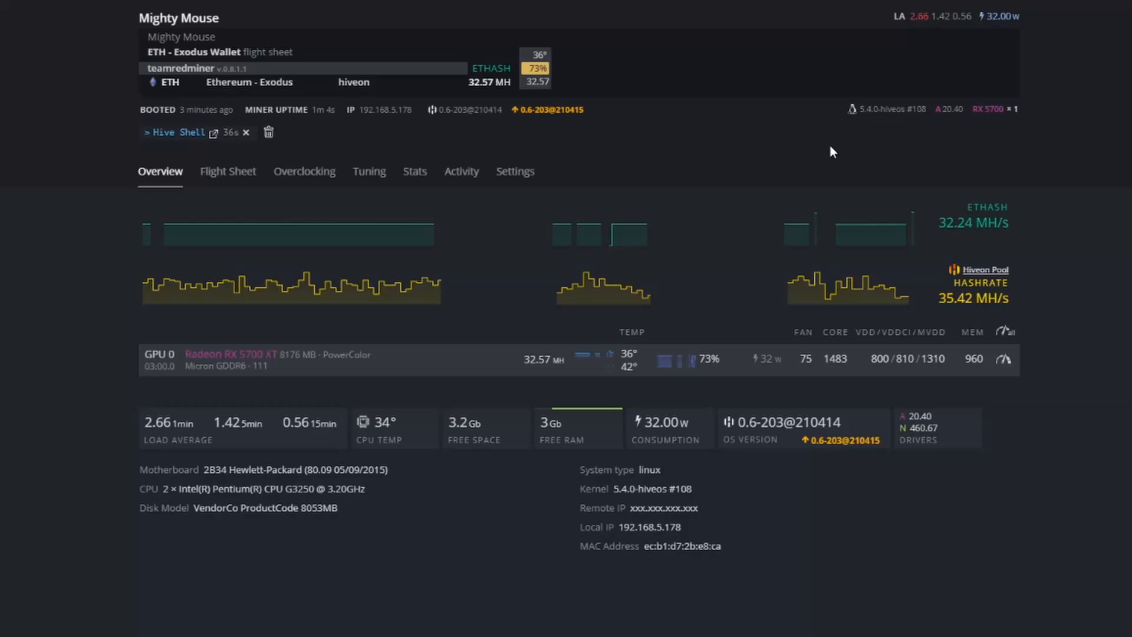
mouse_move(848, 404)
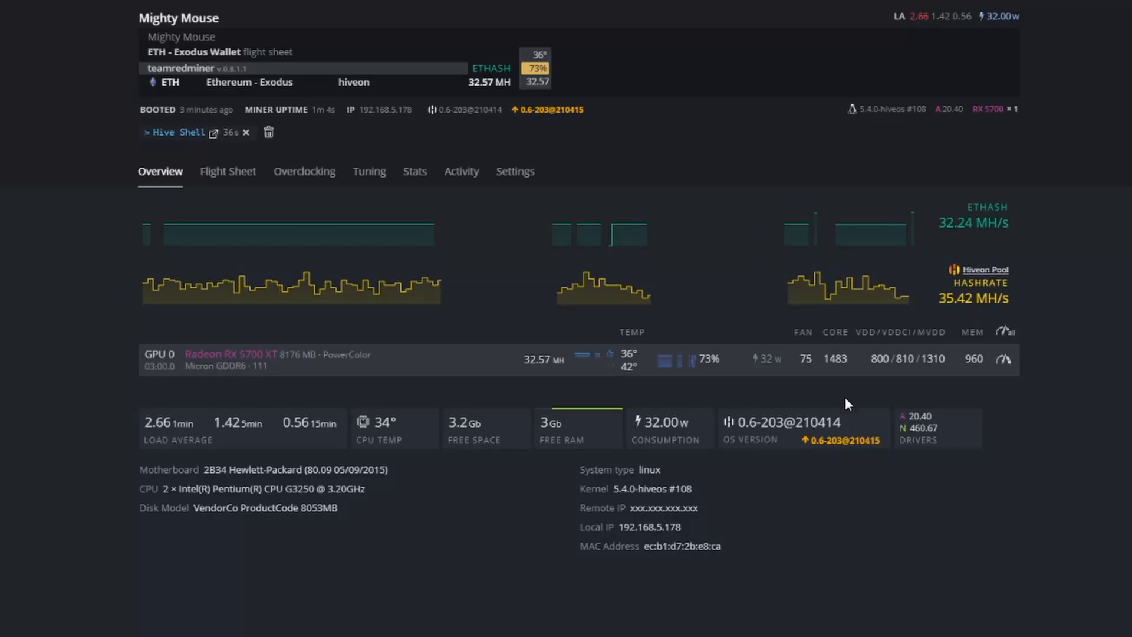